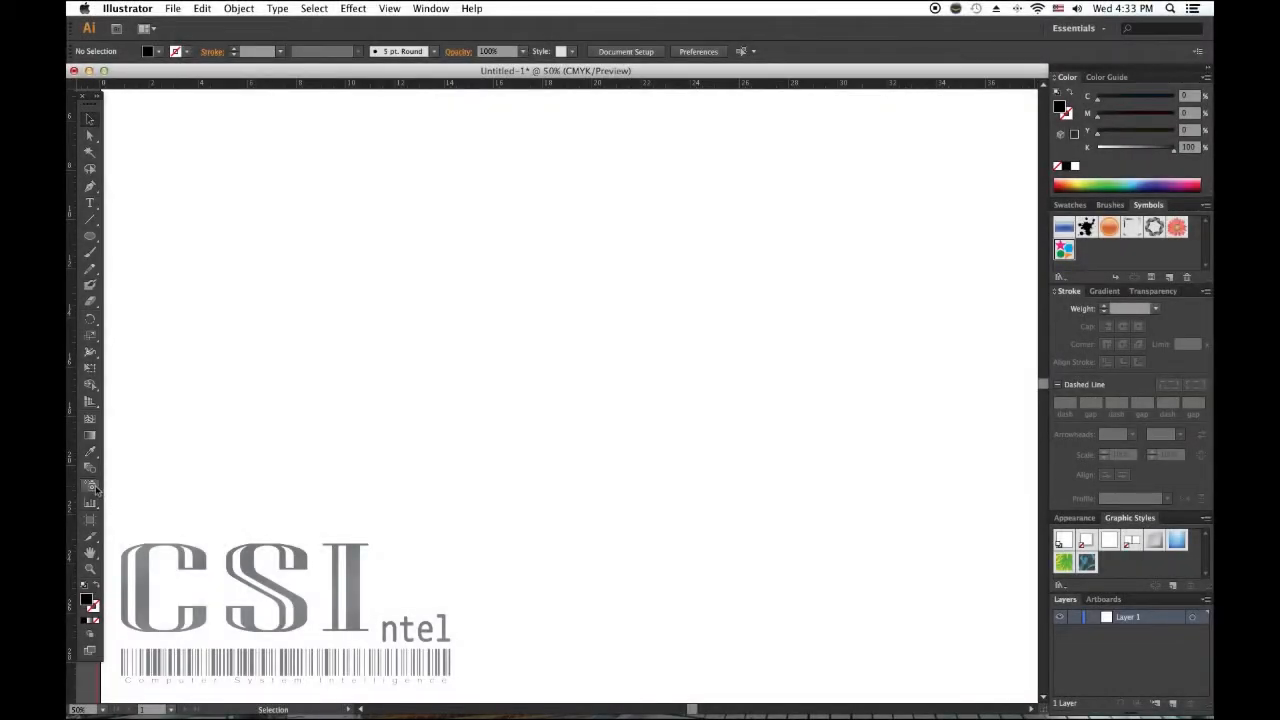
Select the Symbol Sprayer and set its options to 1 in diameter, intensity 9.
left_click(89, 490)
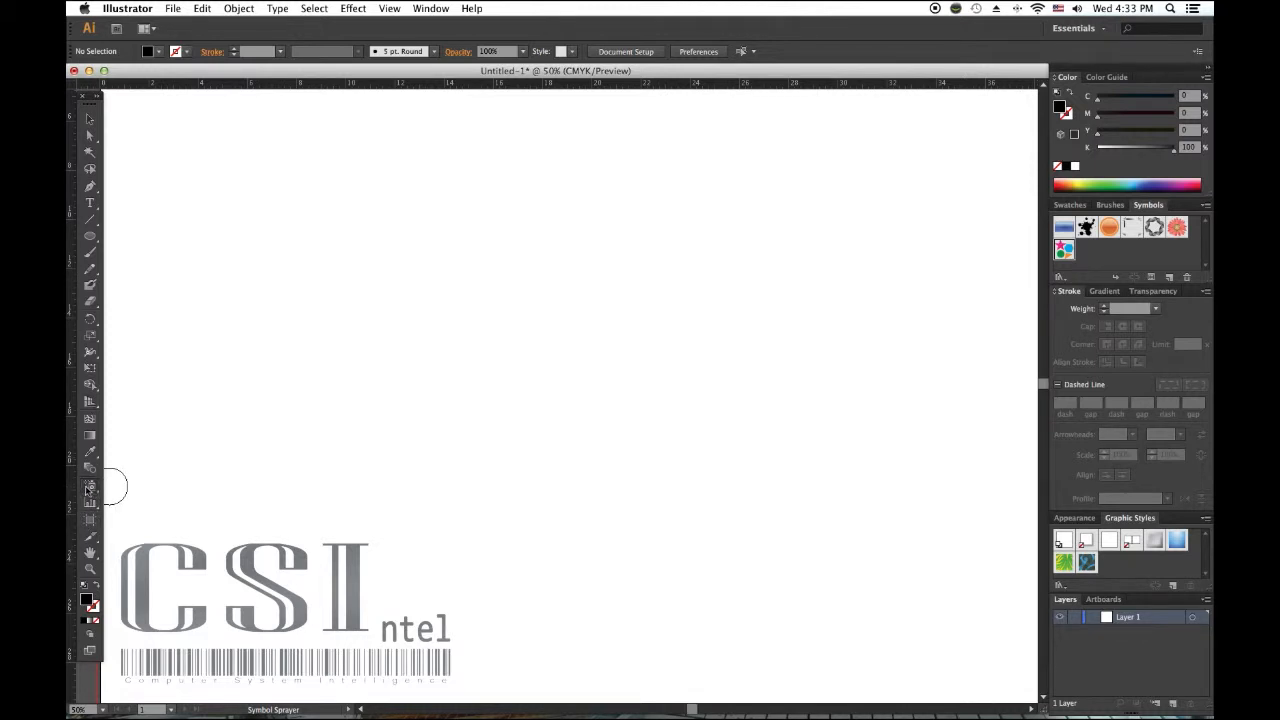
double_click(90, 488)
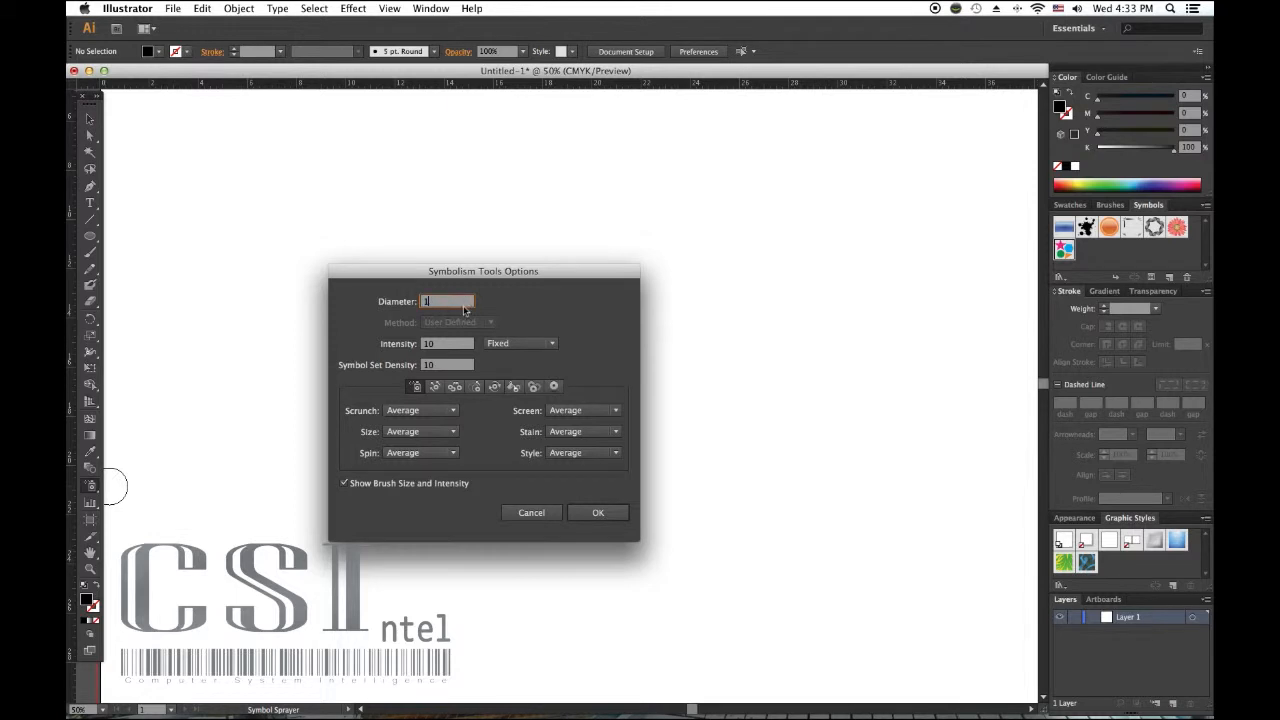
left_click(447, 343)
type("9")
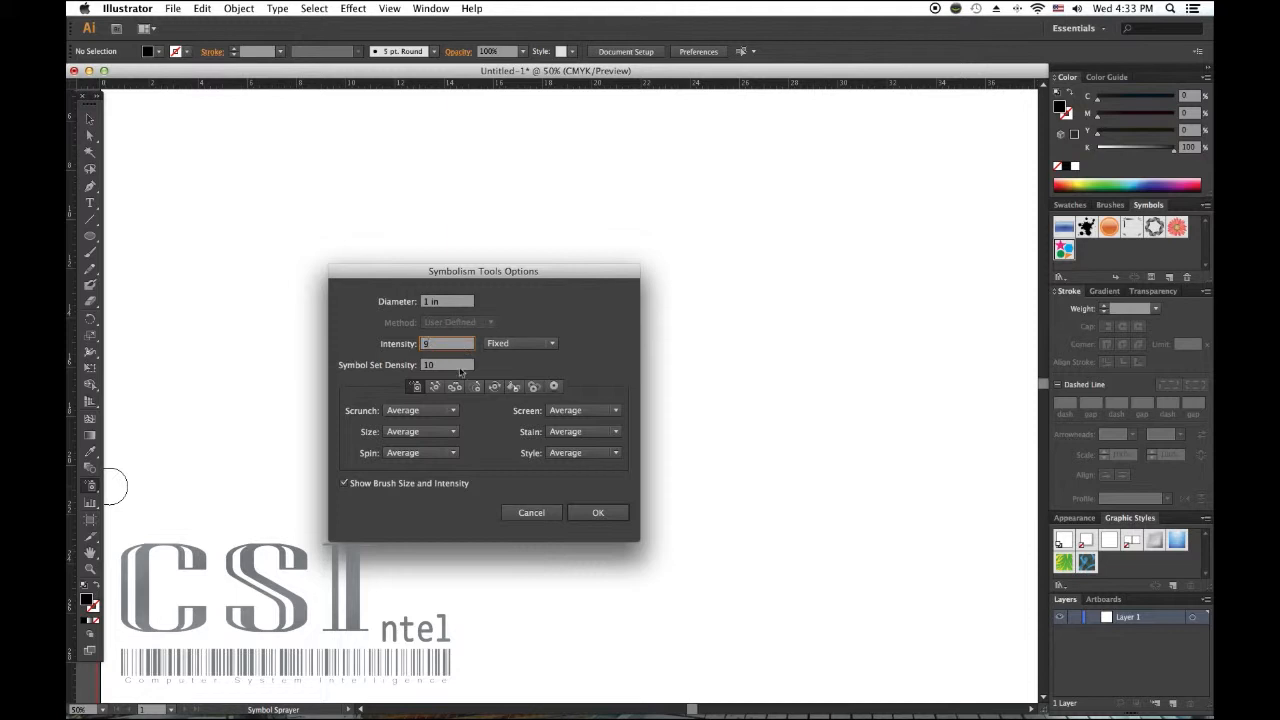
left_click(597, 512)
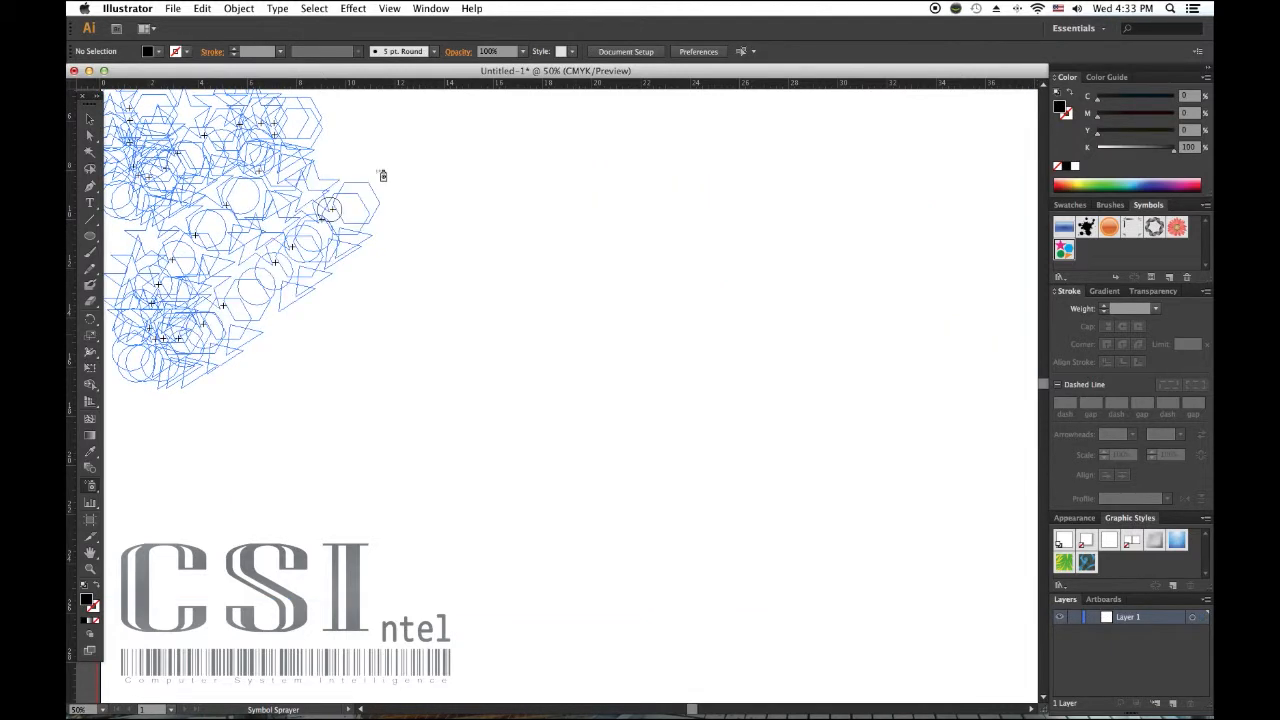
Drag the sprayer in a zigzag to spray stars, circles, hexagons and triangles.
left_click_drag(380, 175, 386, 443)
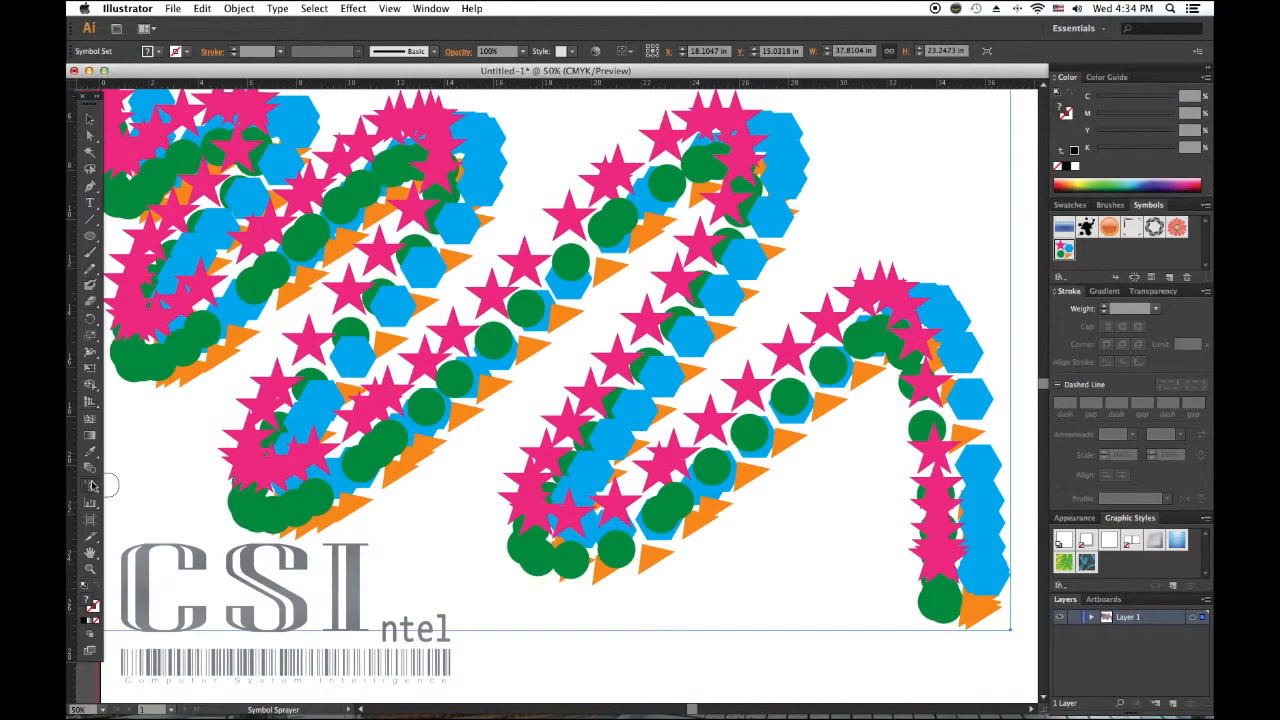
Reopen Symbolism Tools Options and switch to the Symbol Shifter settings.
double_click(91, 485)
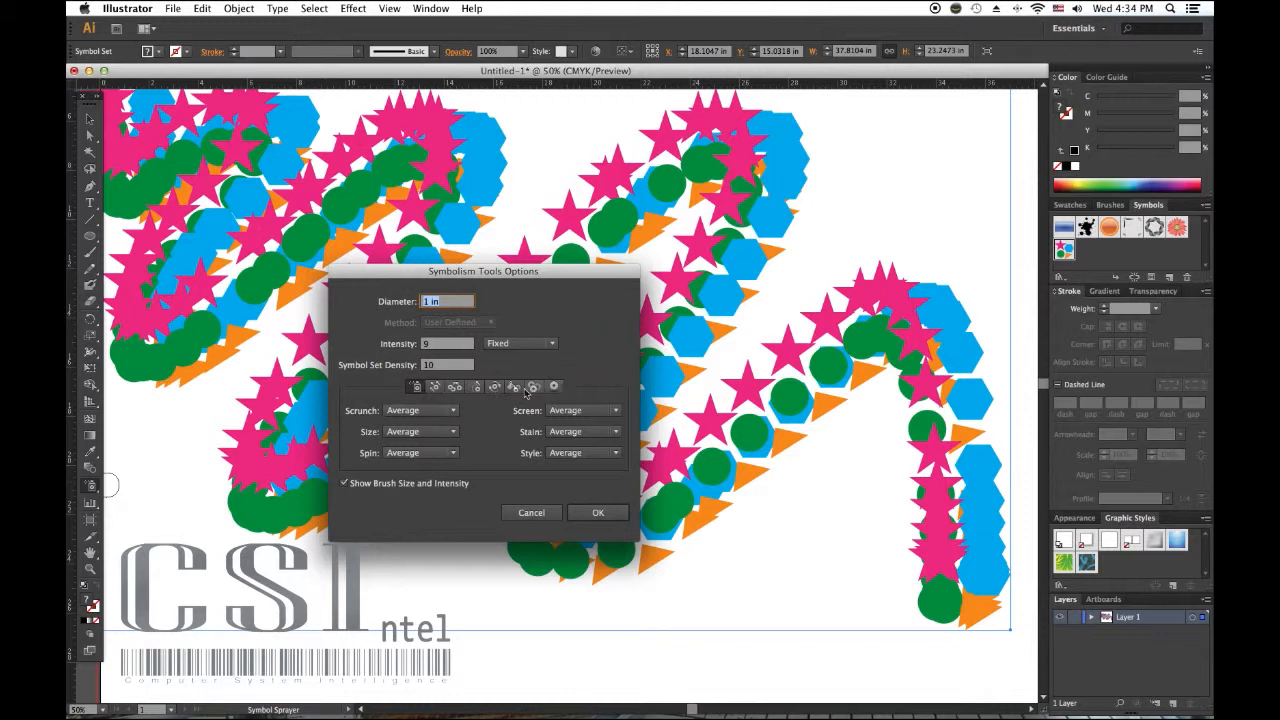
mouse_move(475, 387)
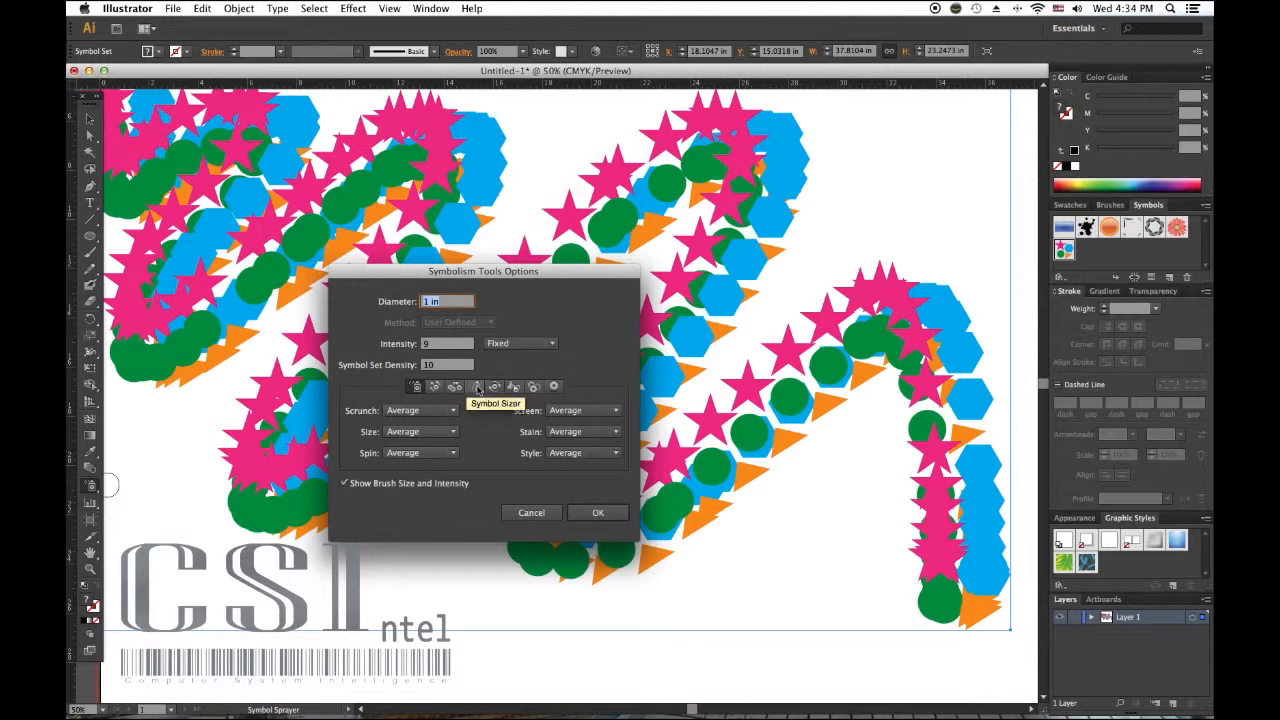
mouse_move(554, 387)
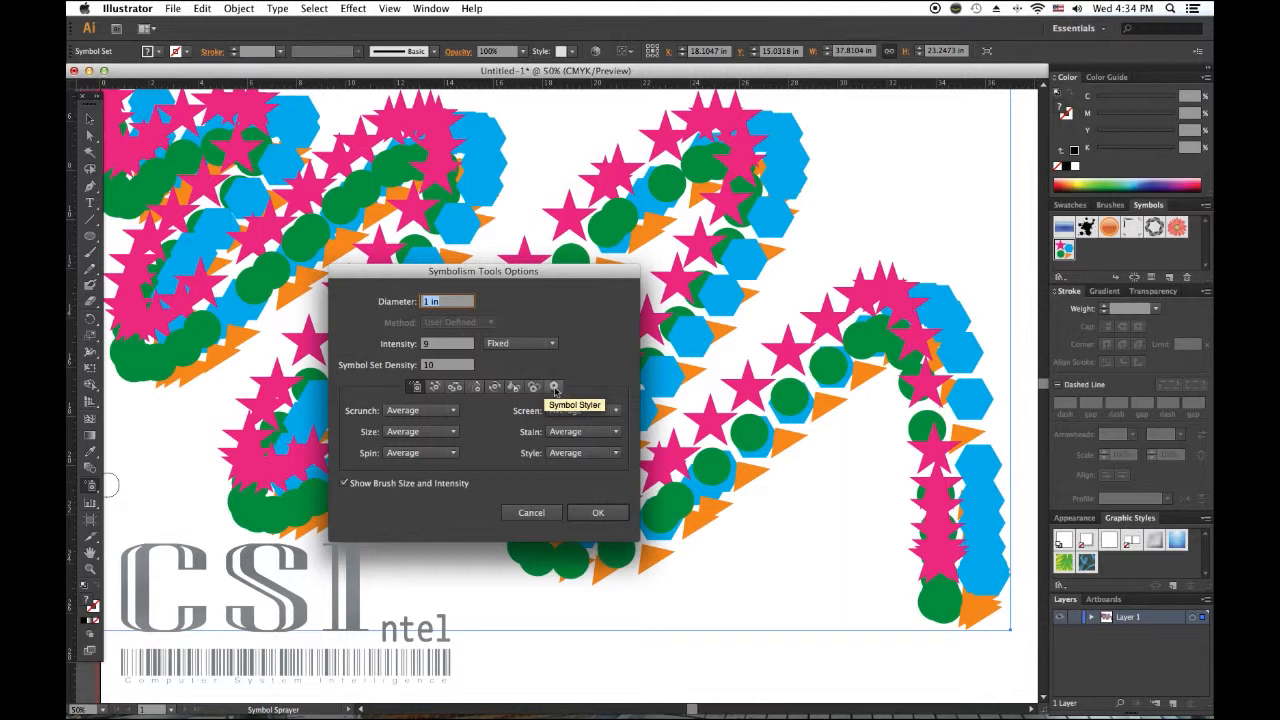
mouse_move(578, 390)
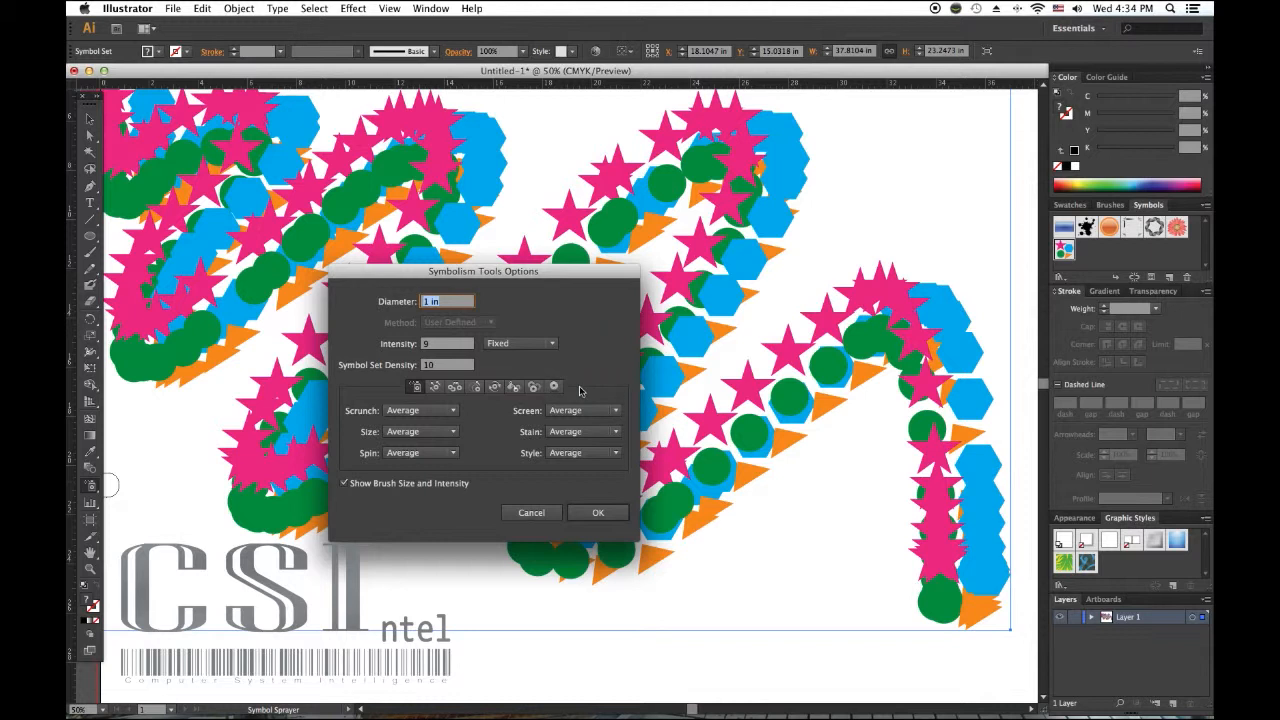
mouse_move(585, 388)
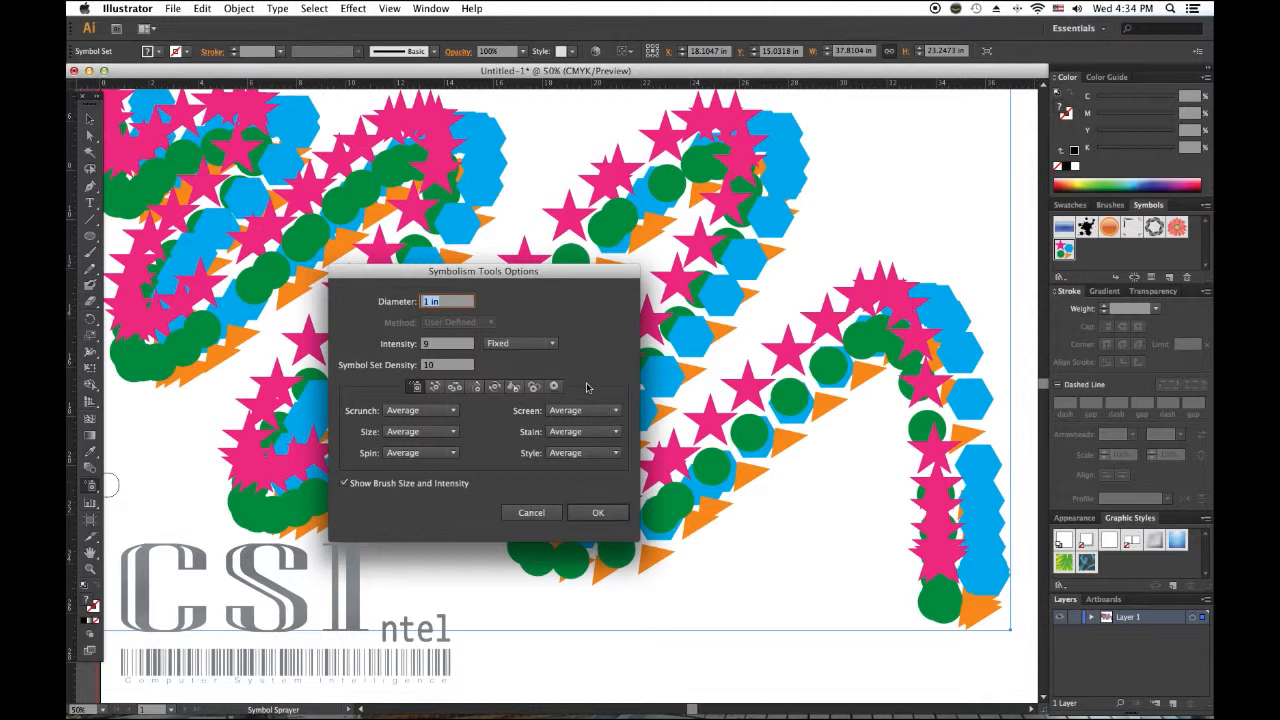
left_click(435, 387)
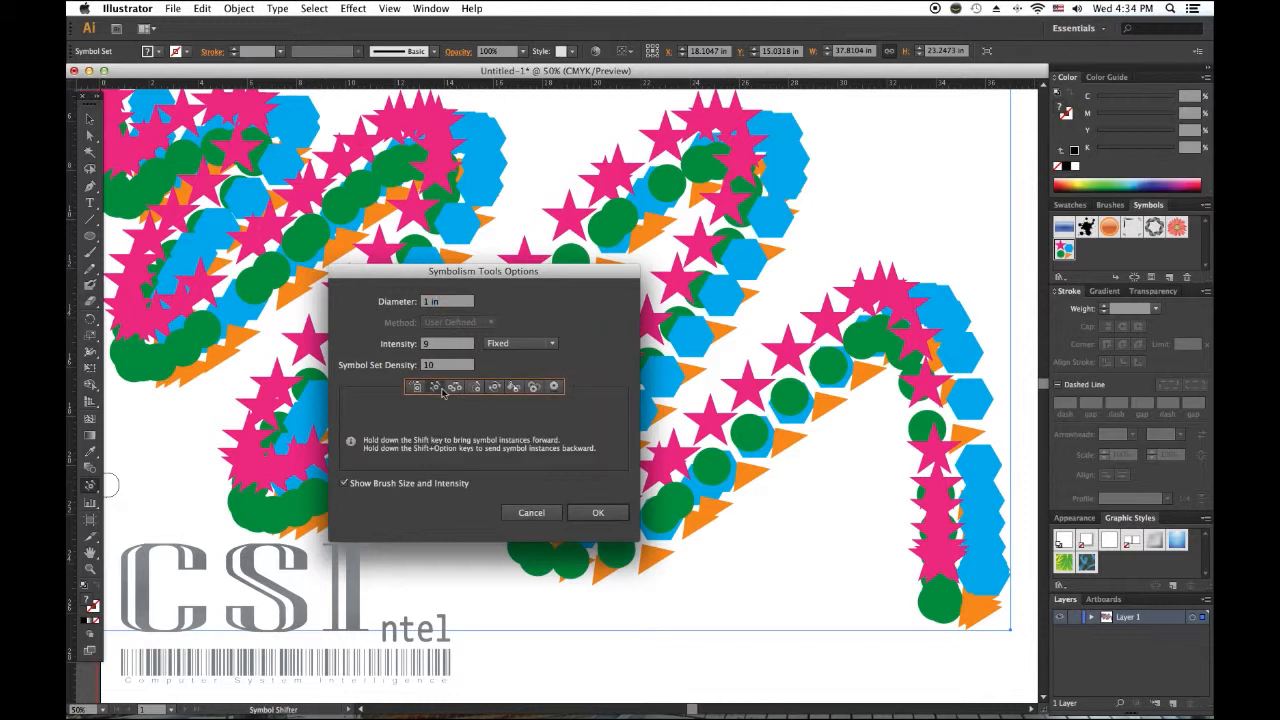
mouse_move(333, 456)
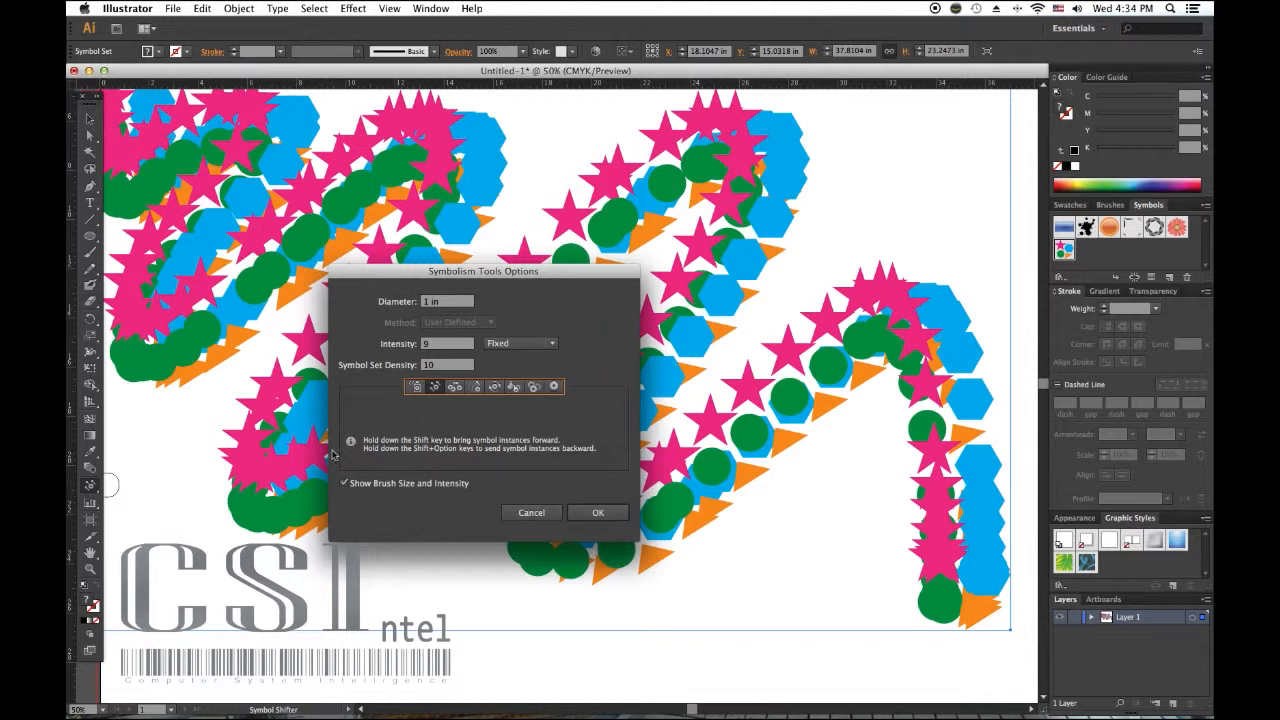
mouse_move(450, 428)
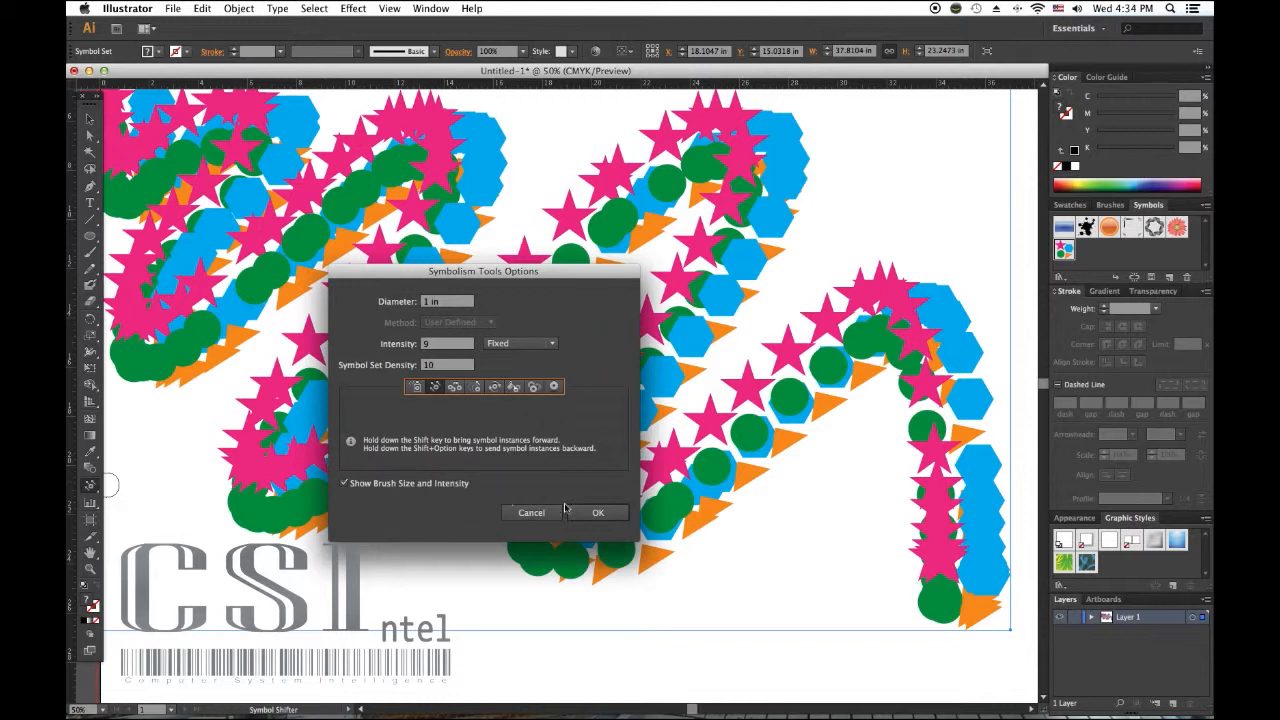
Confirm the Symbol Shifter options with OK.
left_click(597, 512)
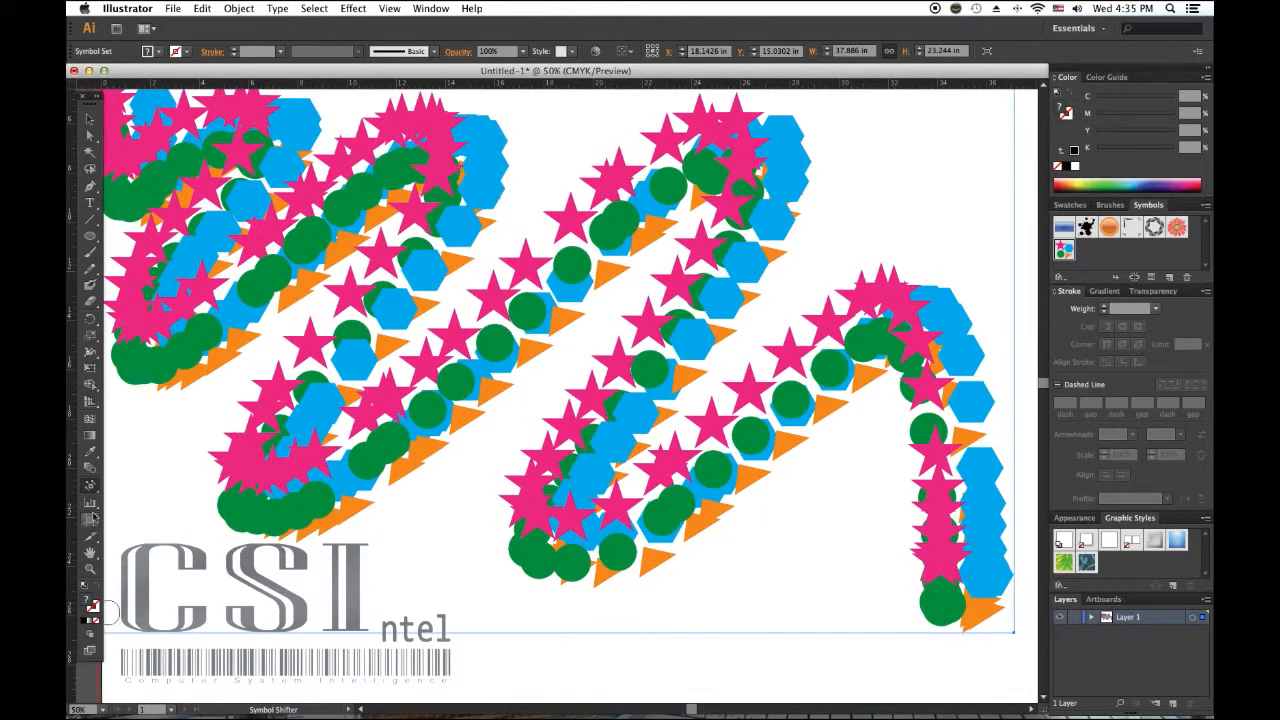
Reopen Symbolism Tools Options and switch to the Symbol Sizer settings.
double_click(89, 490)
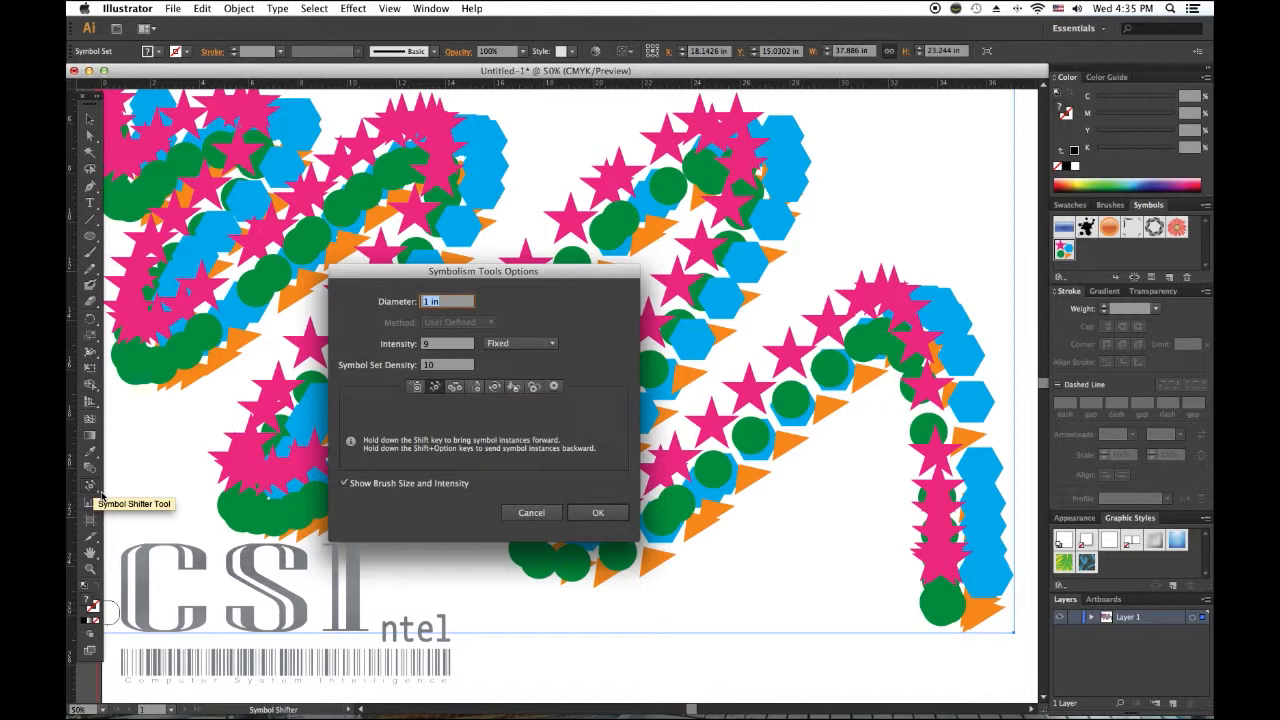
mouse_move(455, 387)
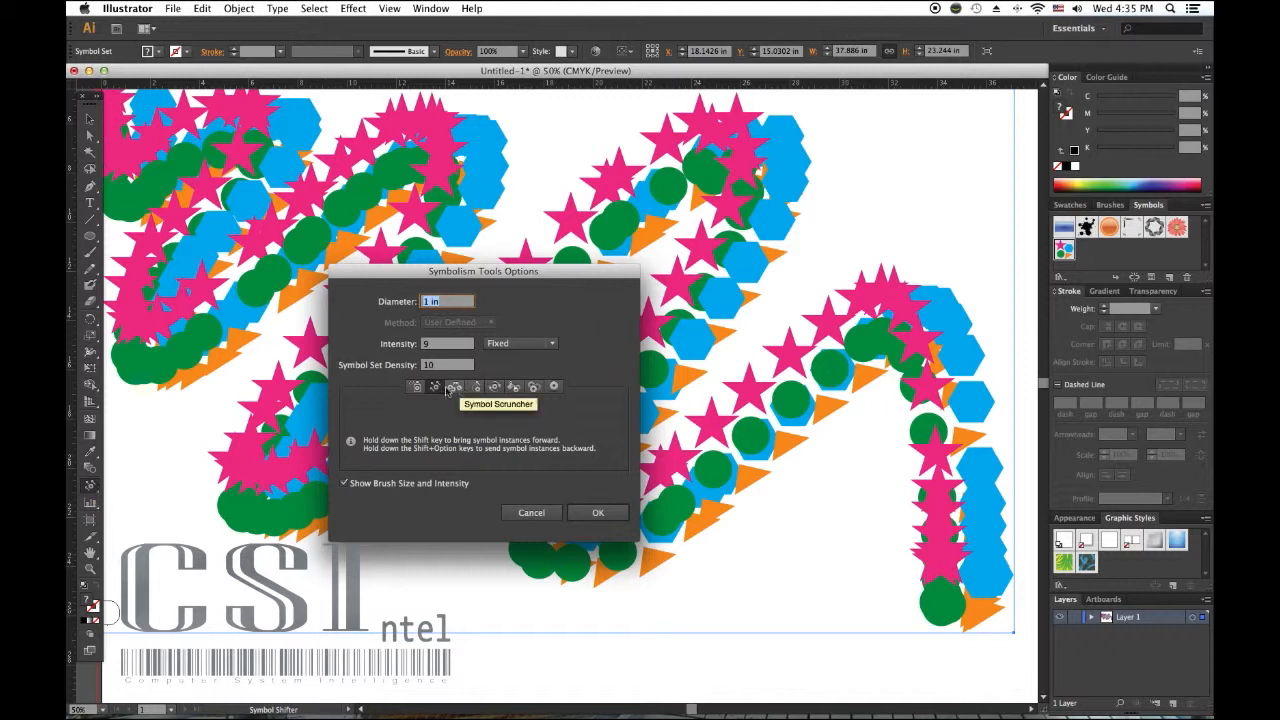
mouse_move(475, 387)
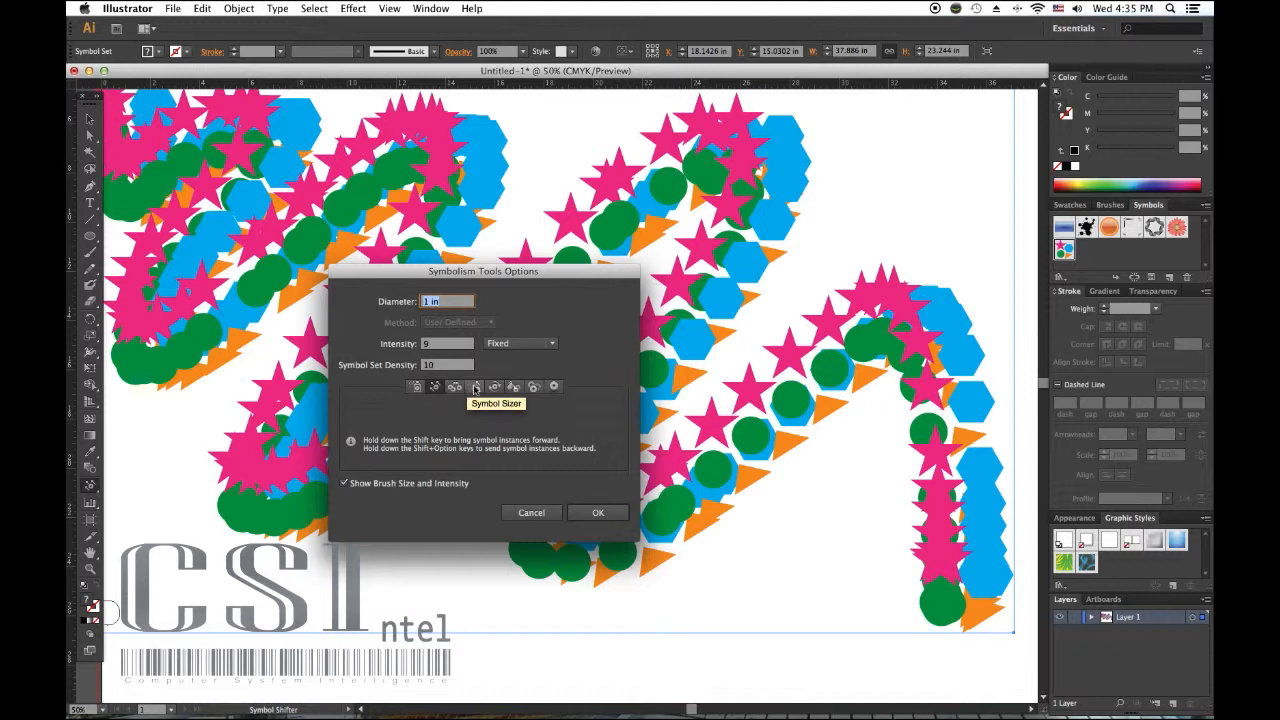
left_click(475, 387)
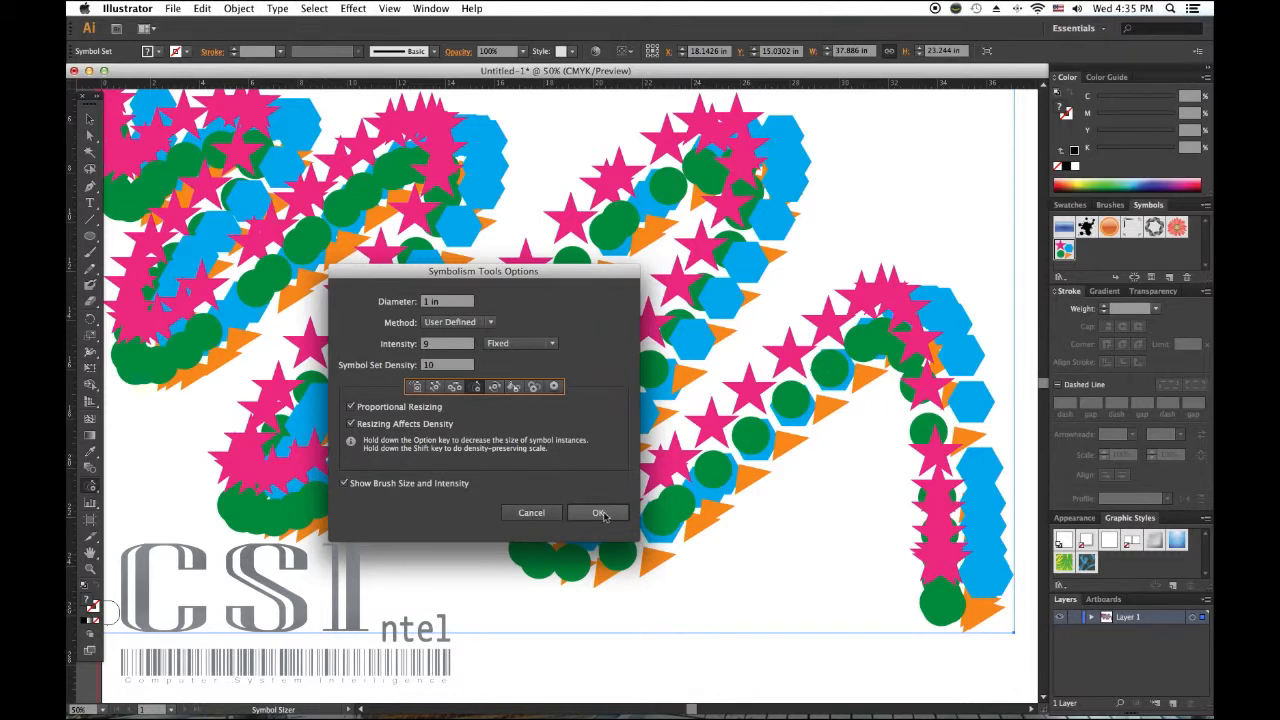
mouse_move(494, 388)
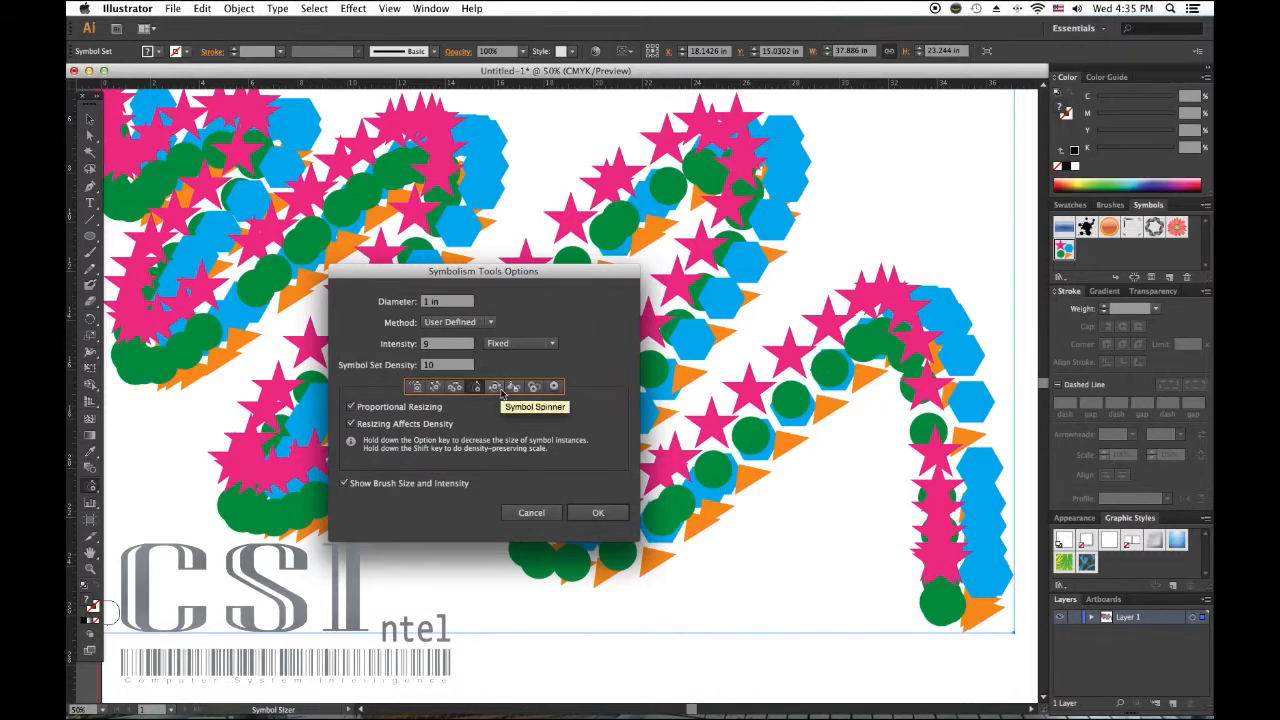
left_click(597, 512)
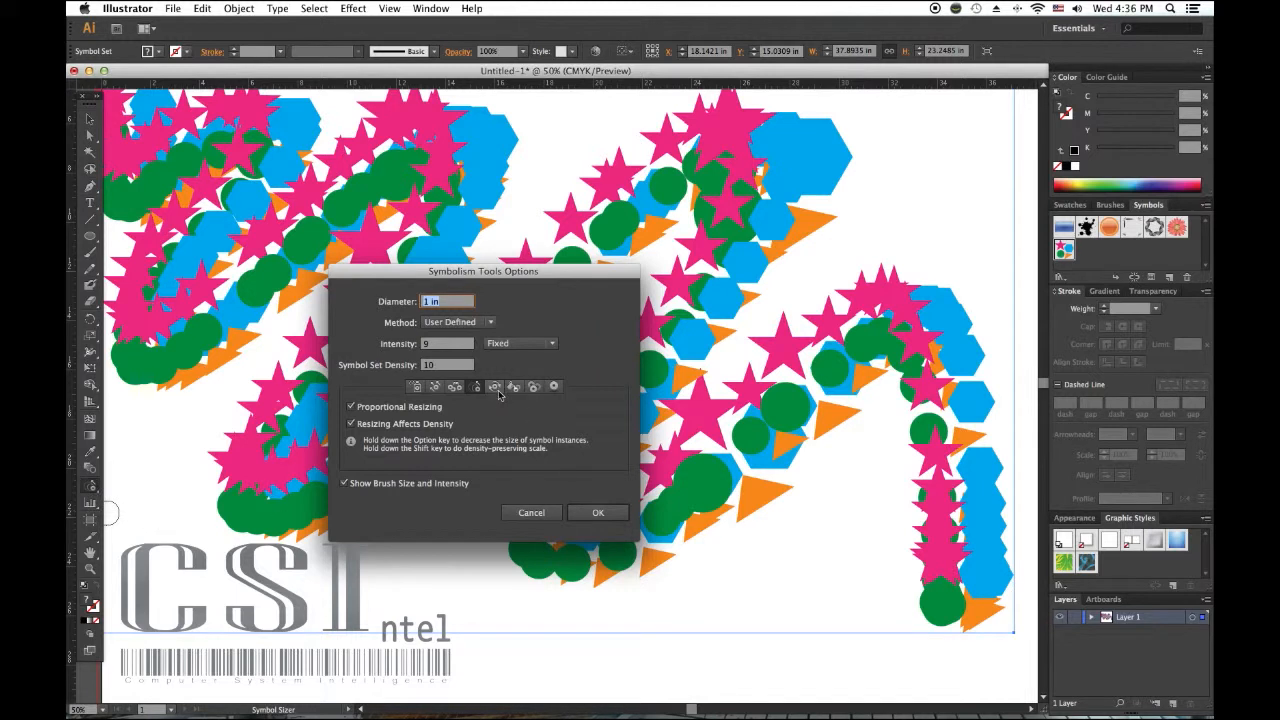
mouse_move(494, 387)
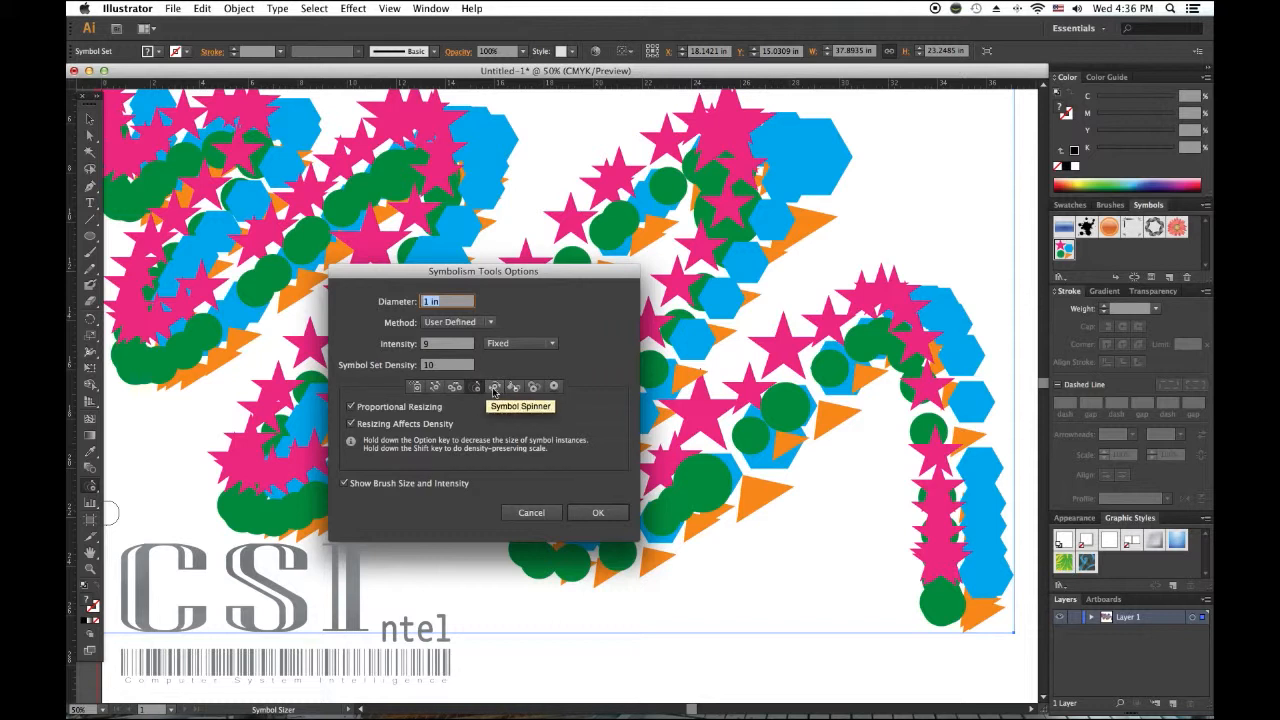
mouse_move(514, 387)
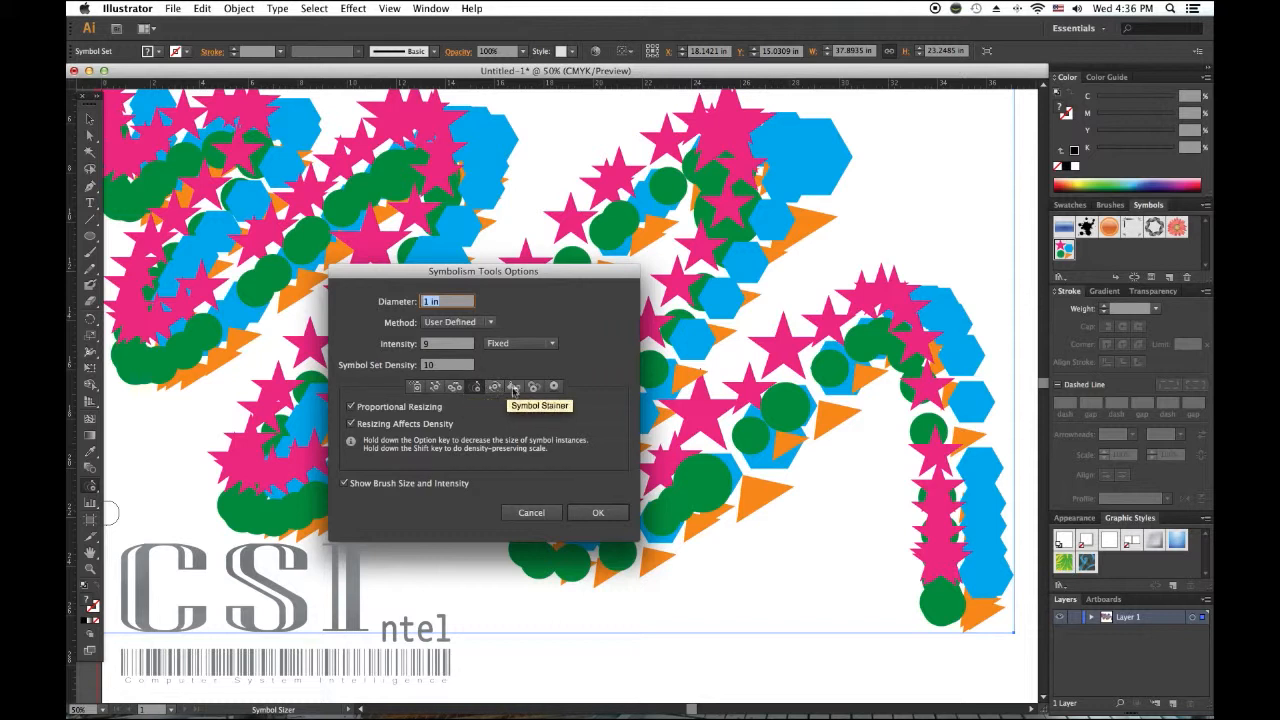
Choose the Symbol Stainer, confirm it, and tint symbols dark grey-black.
left_click(513, 387)
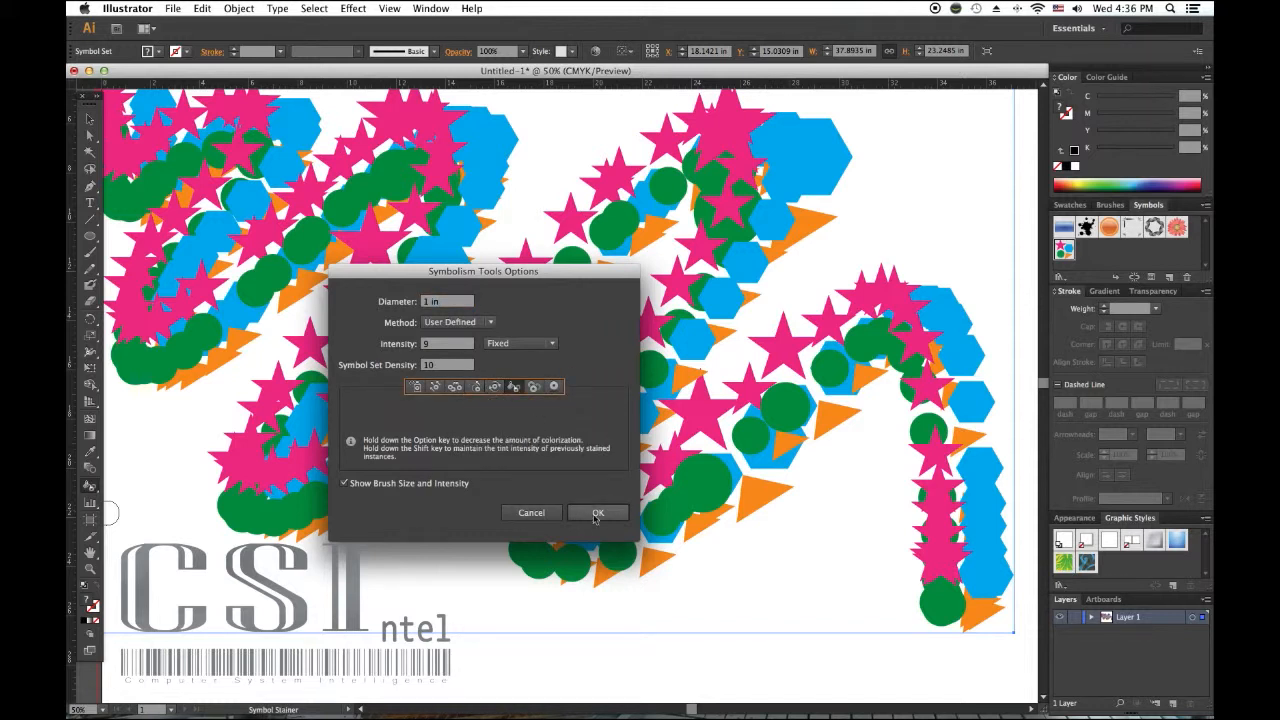
left_click(597, 512)
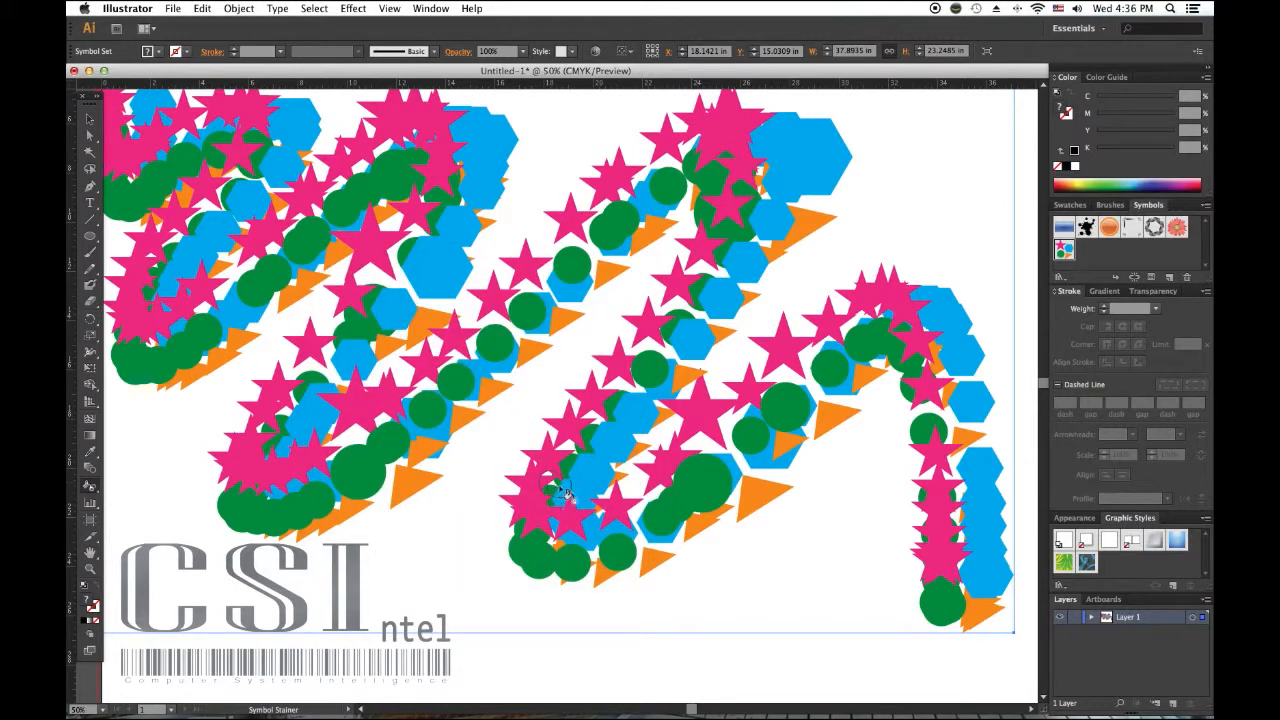
mouse_move(570, 495)
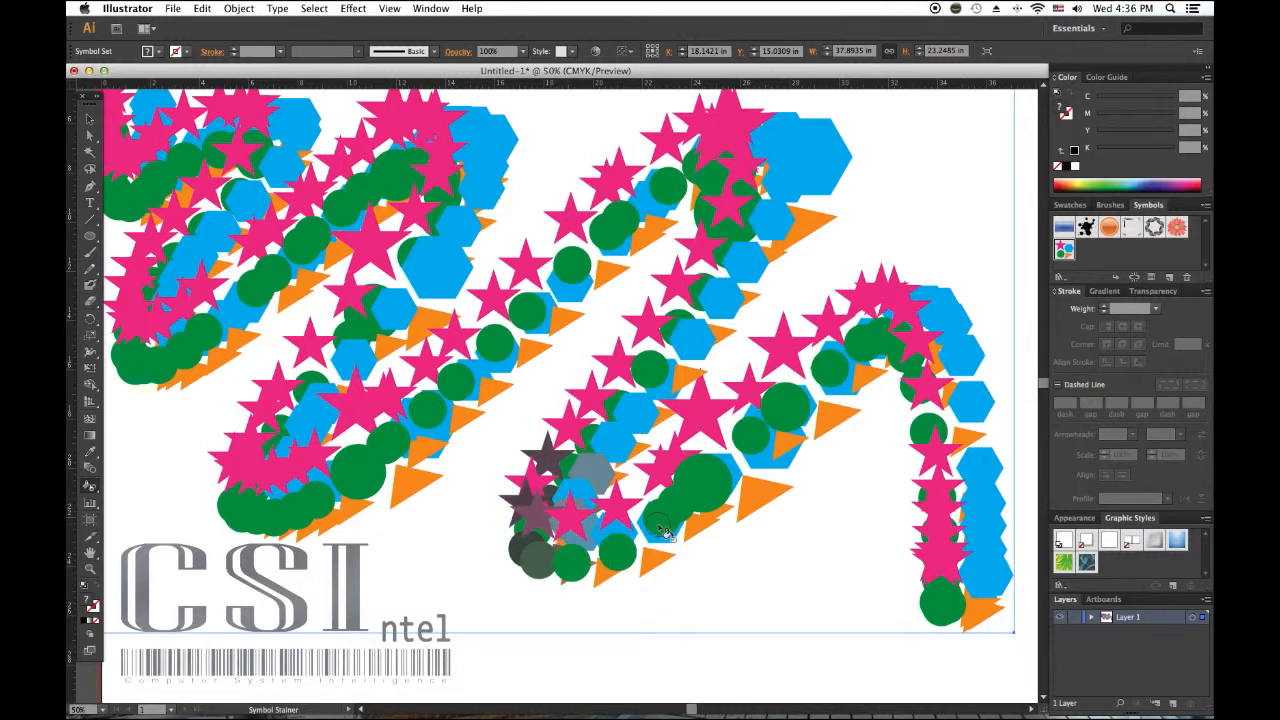
left_click(700, 485)
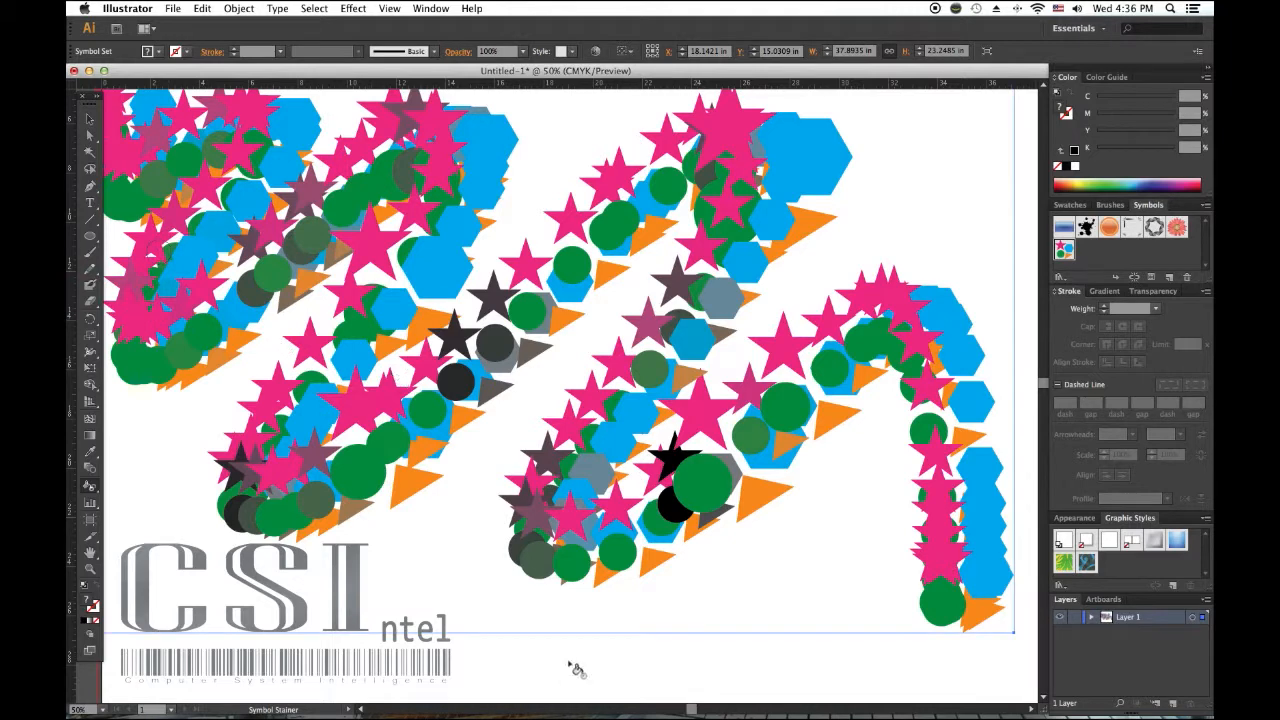
Switch Symbolism Tools Options to the Symbol Screener and confirm.
double_click(89, 488)
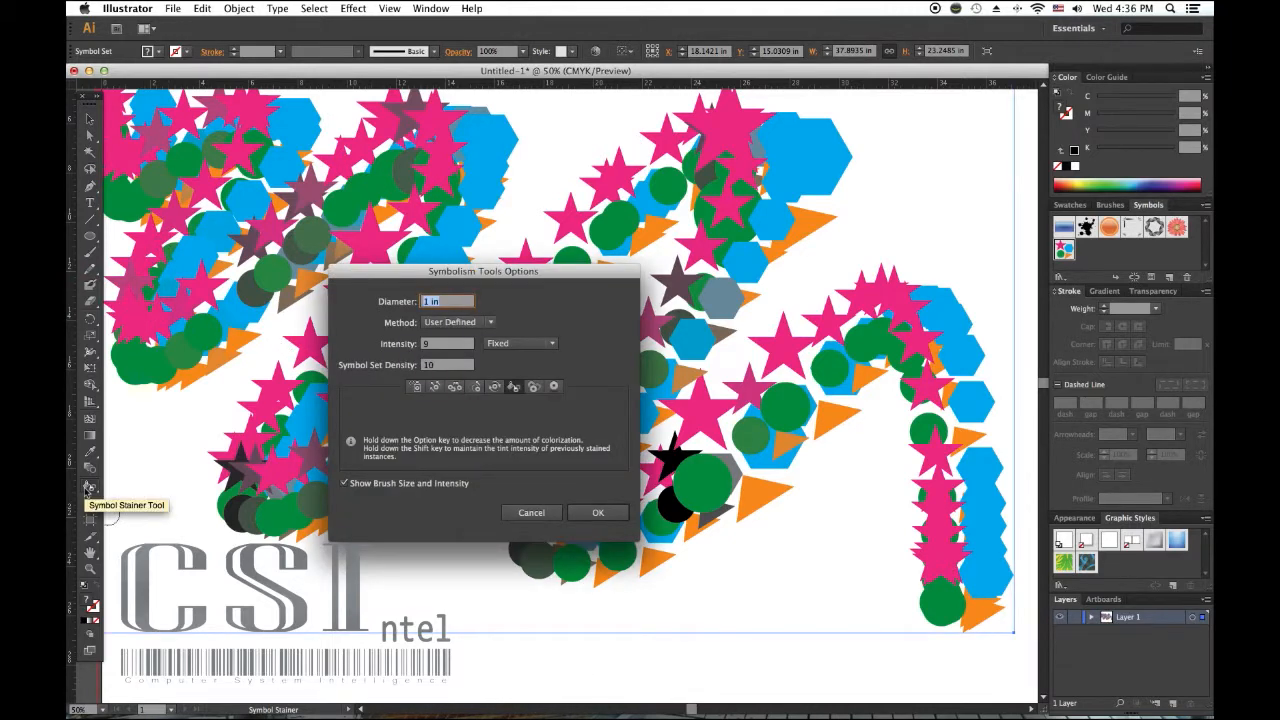
mouse_move(519, 461)
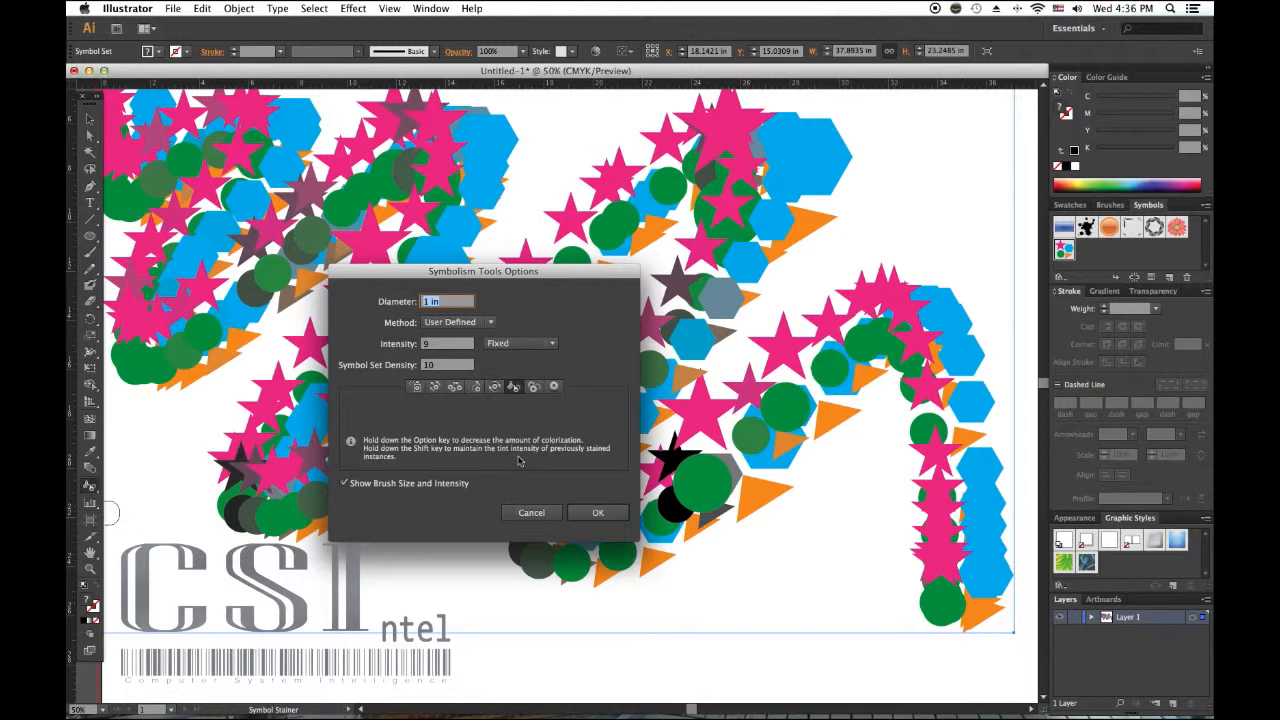
mouse_move(534, 387)
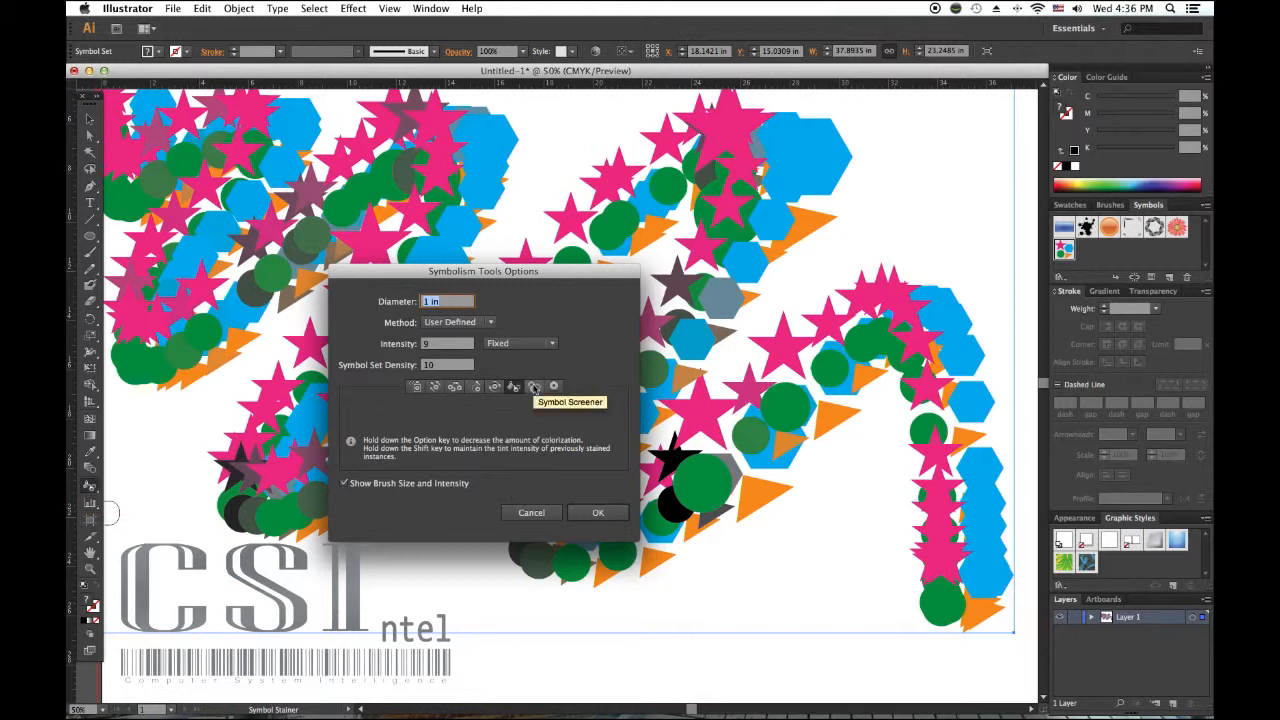
left_click(533, 387)
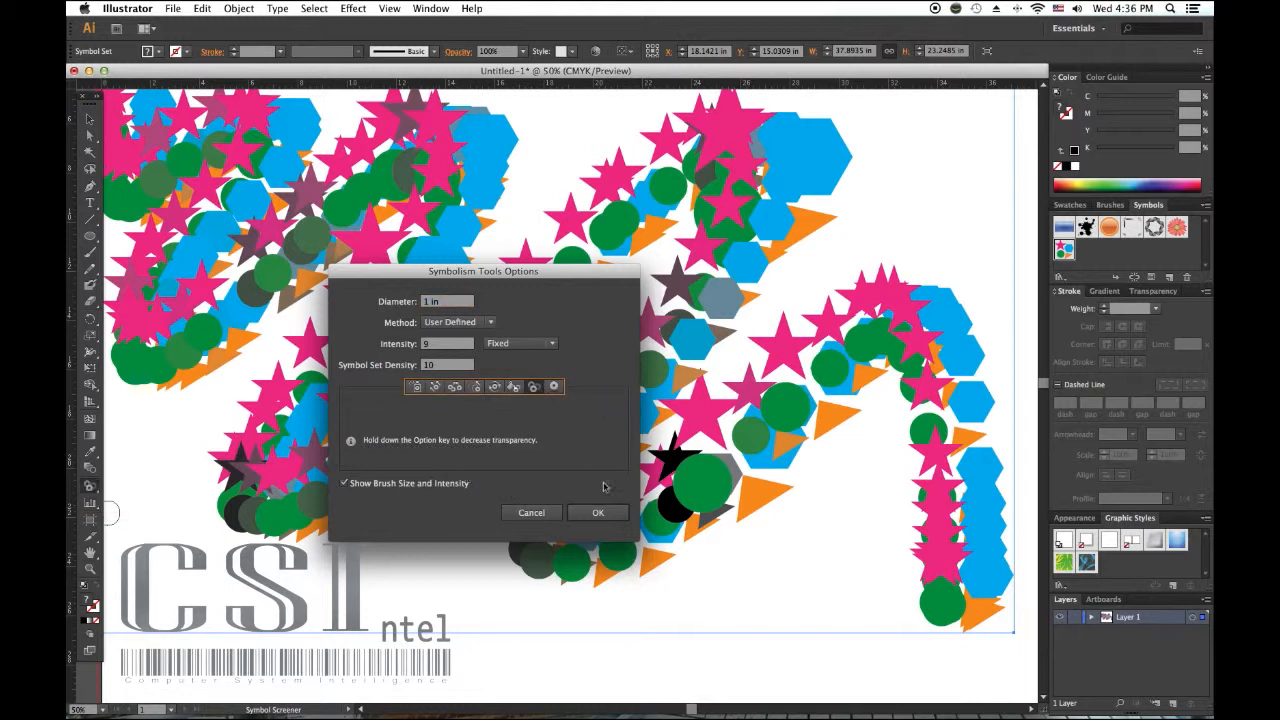
left_click(597, 512)
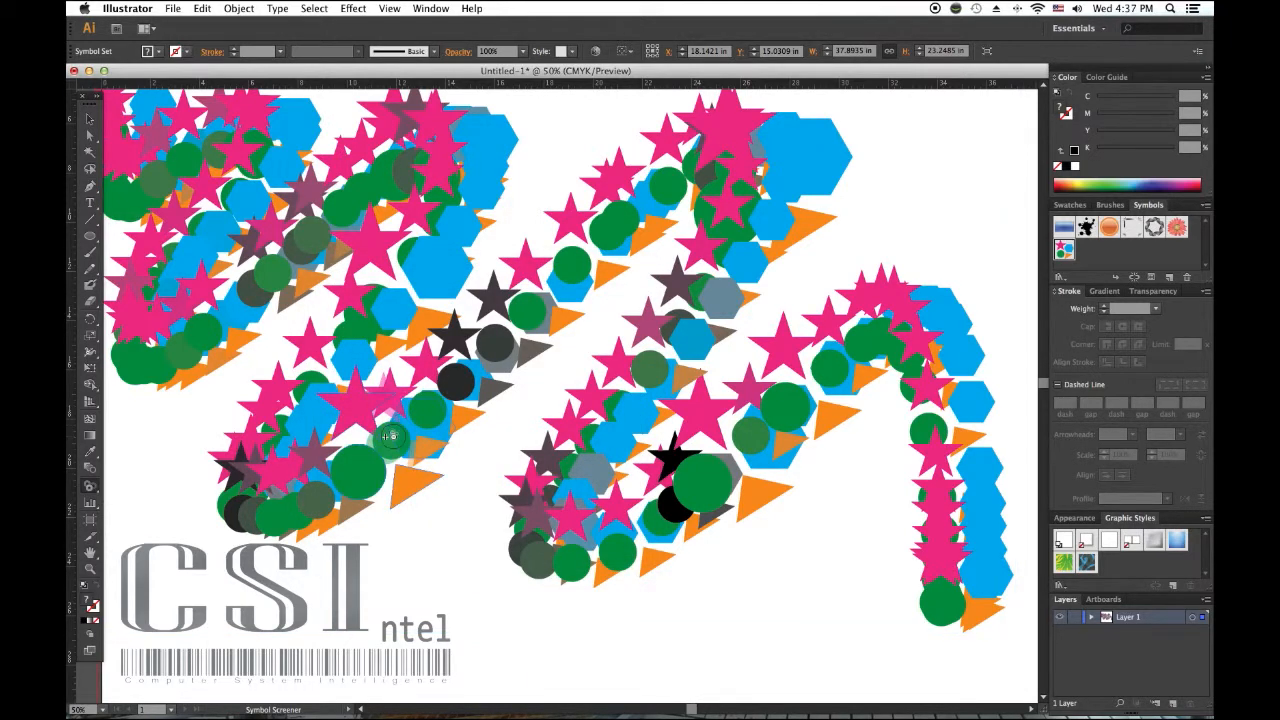
Fade symbols in the lower left curve of the band with the Screener.
left_click(390, 435)
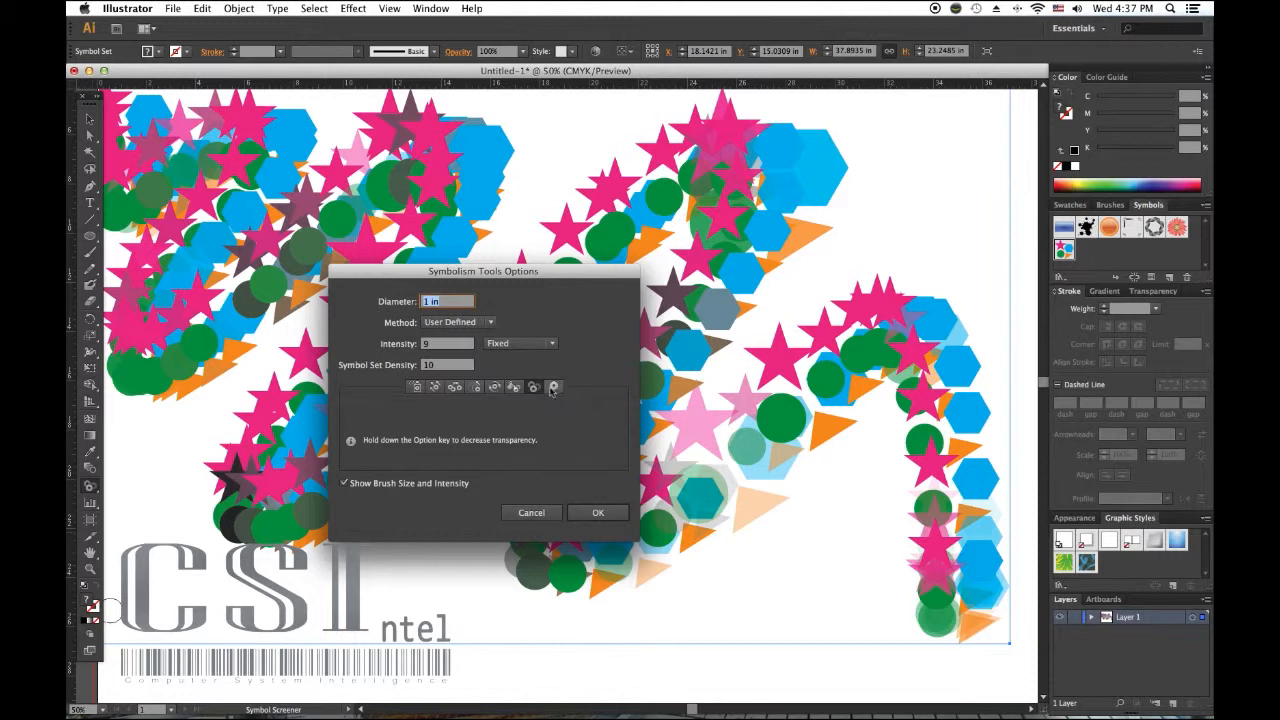
Switch the options to the Symbol Styler and confirm, triggering the graphic style alert.
left_click(553, 387)
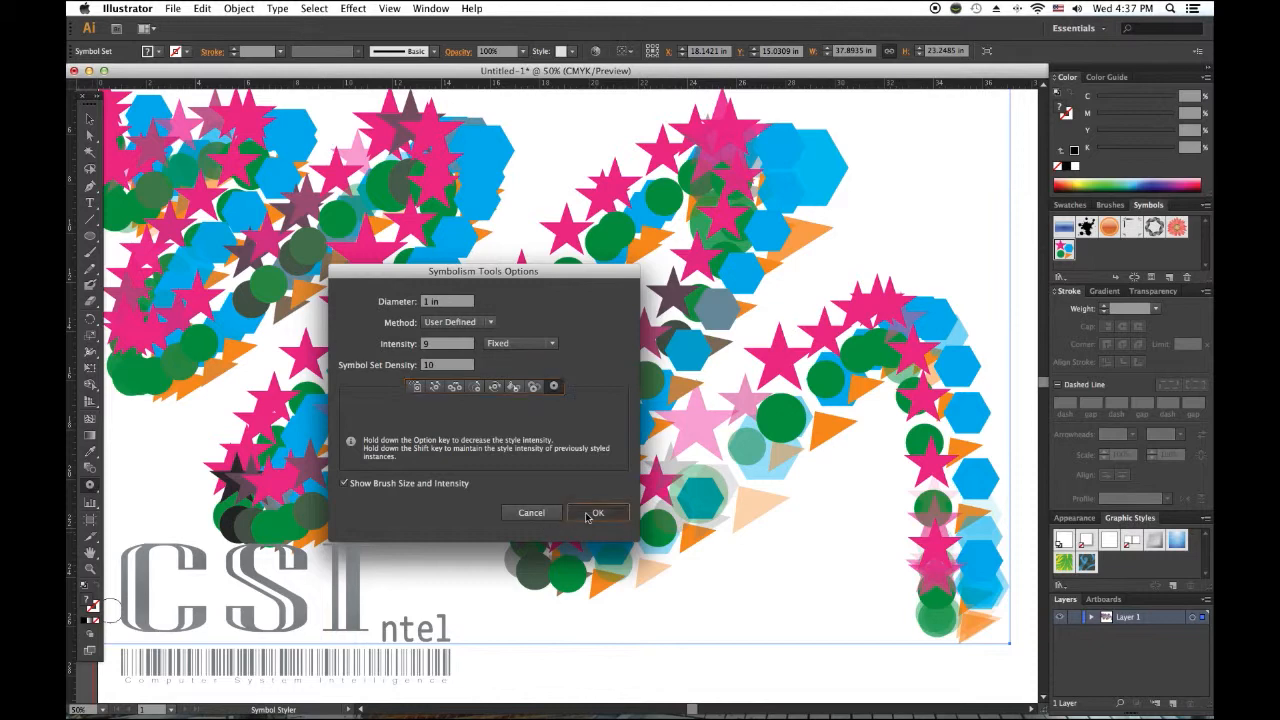
left_click(597, 512)
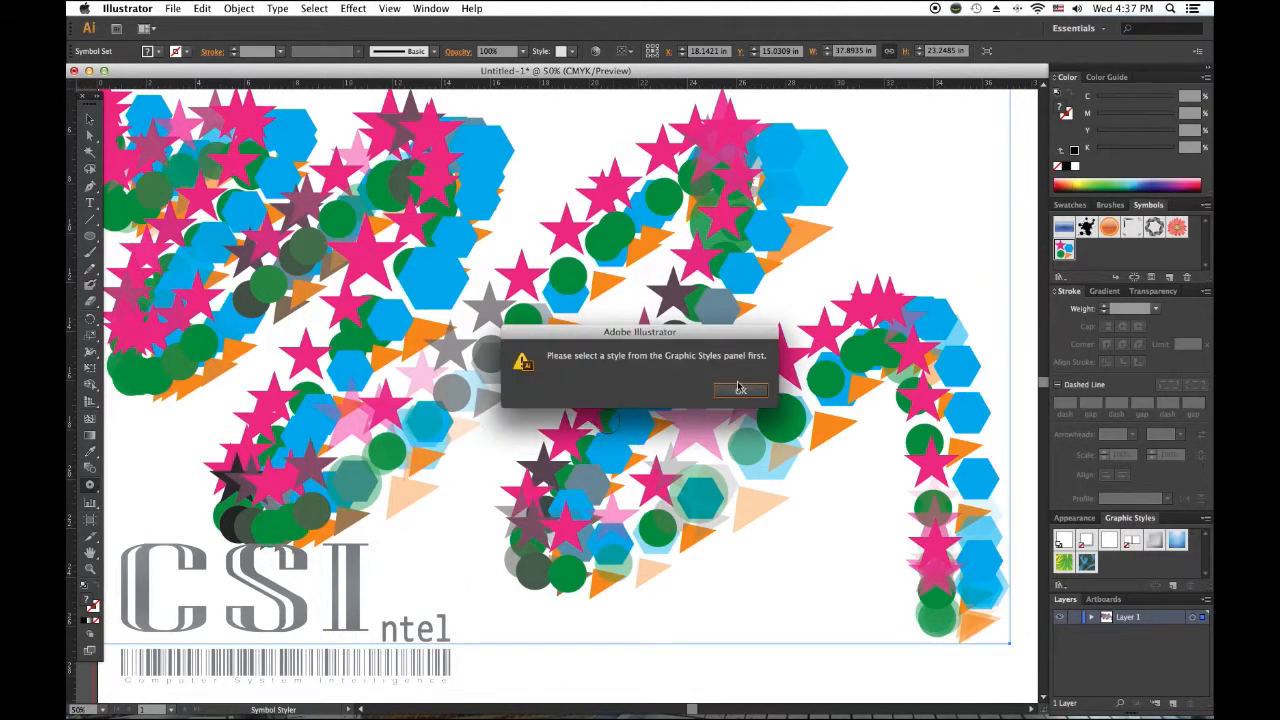
Dismiss the warning that a graphic style must be chosen first.
left_click(740, 389)
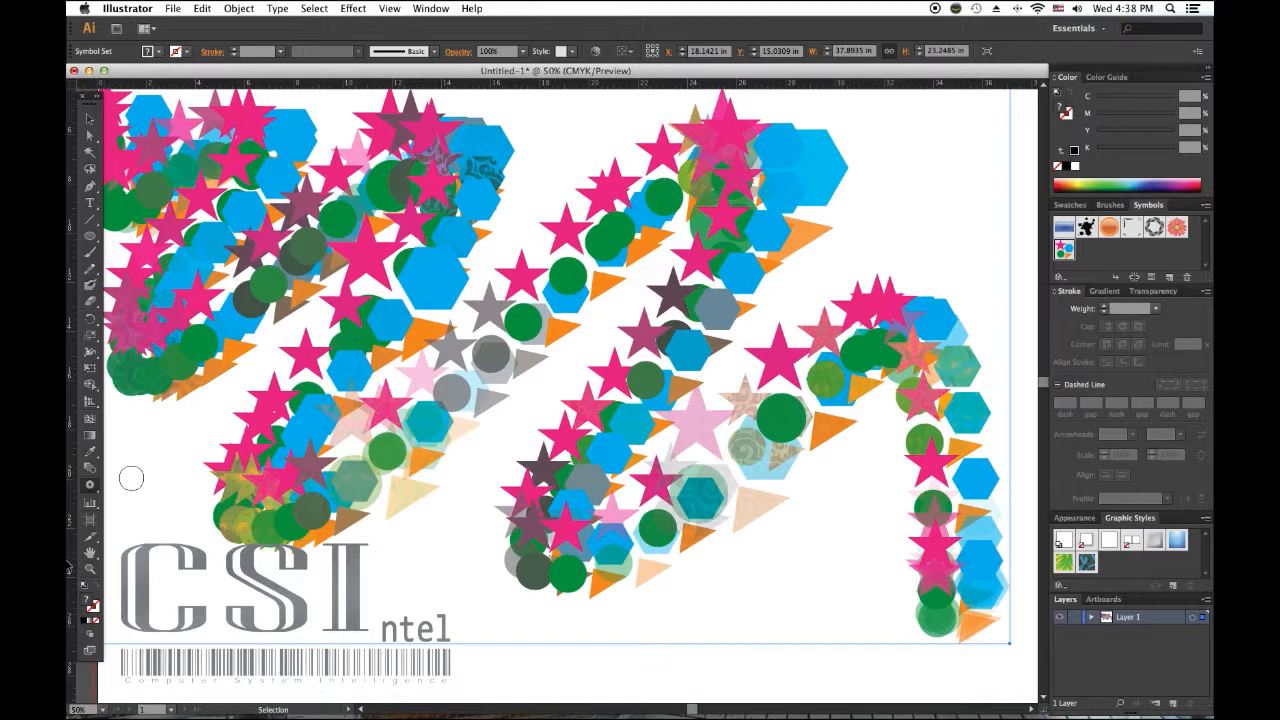
Open the Symbol Styler Tool options, showing 1 in diameter and intensity 9.
double_click(91, 483)
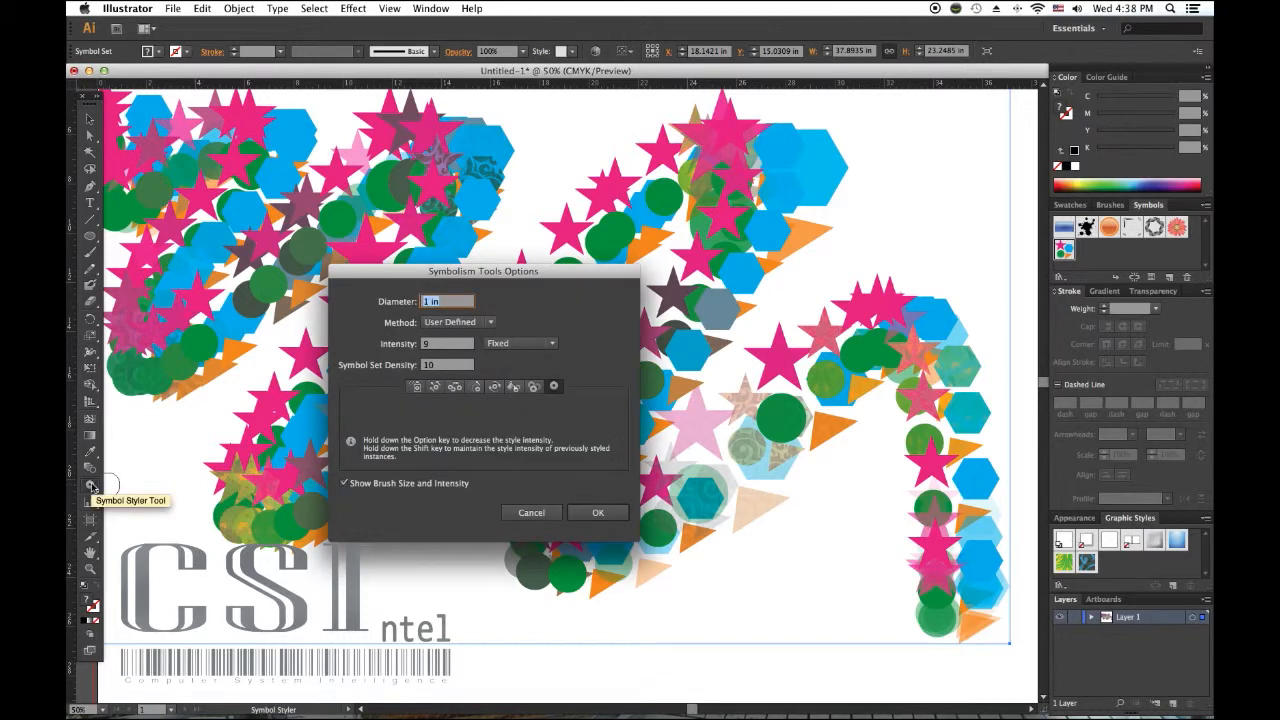
mouse_move(307, 497)
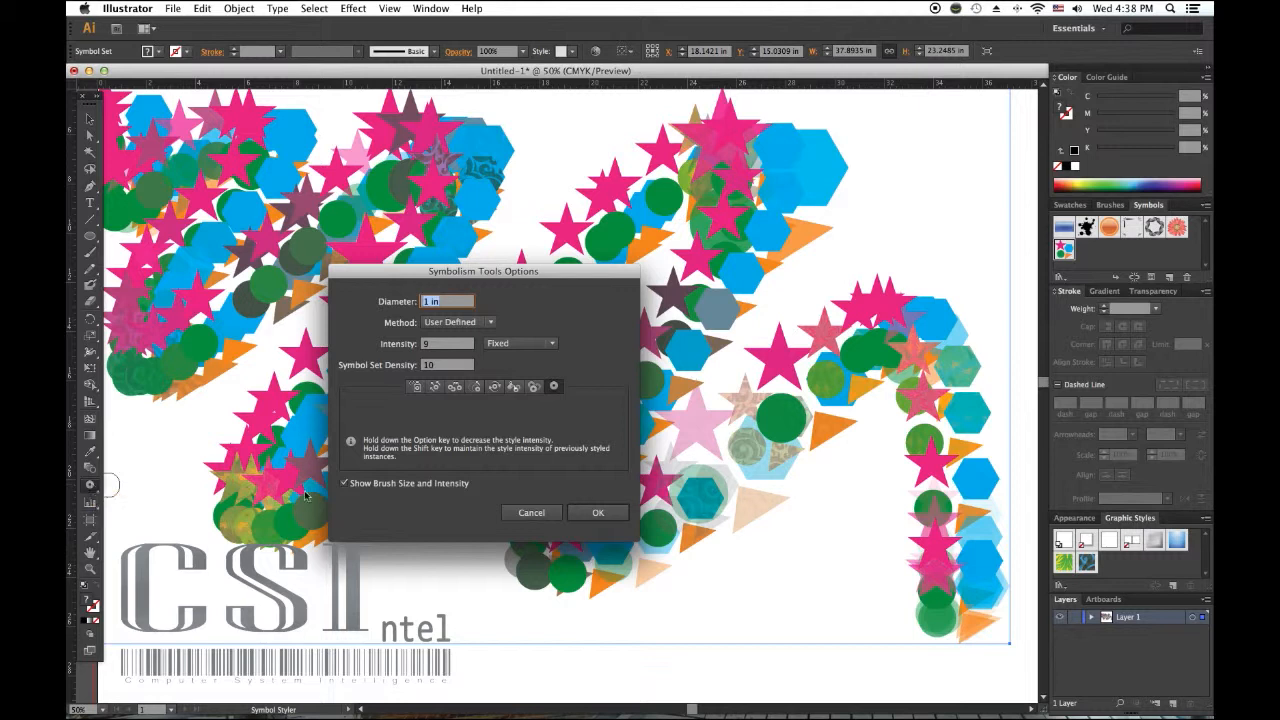